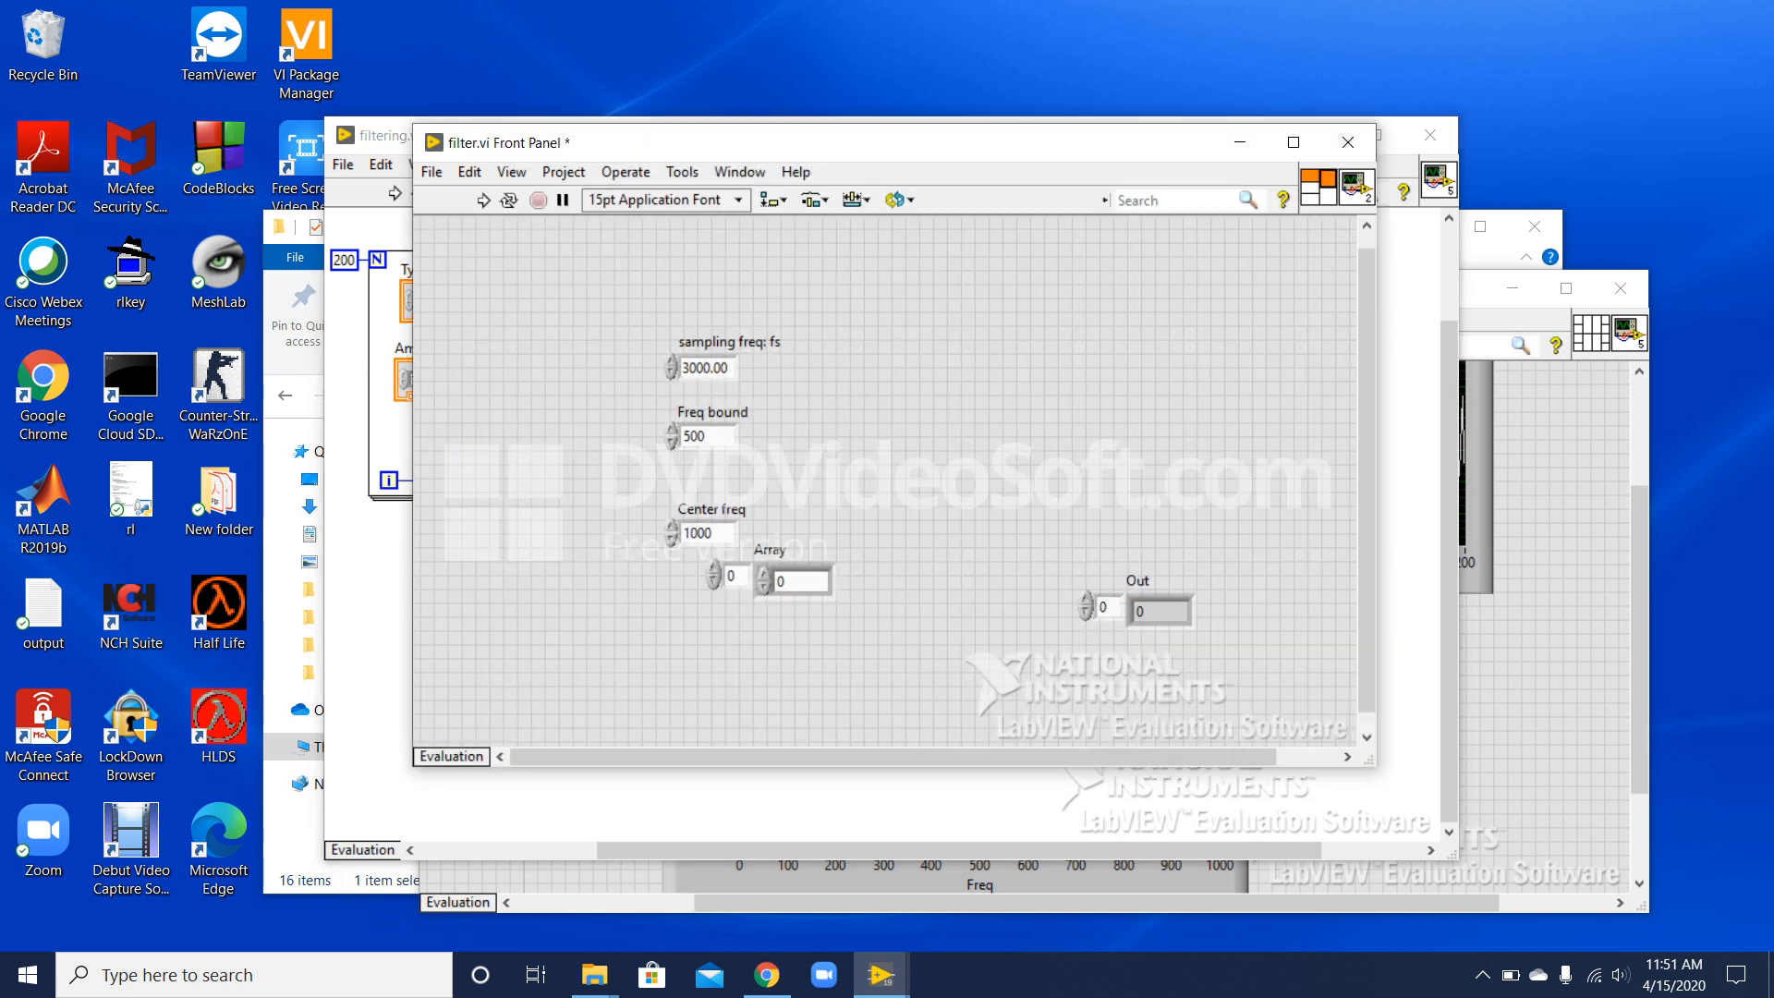
# Show the filter subVI's block diagram via the Window menu.
pyautogui.click(737, 170)
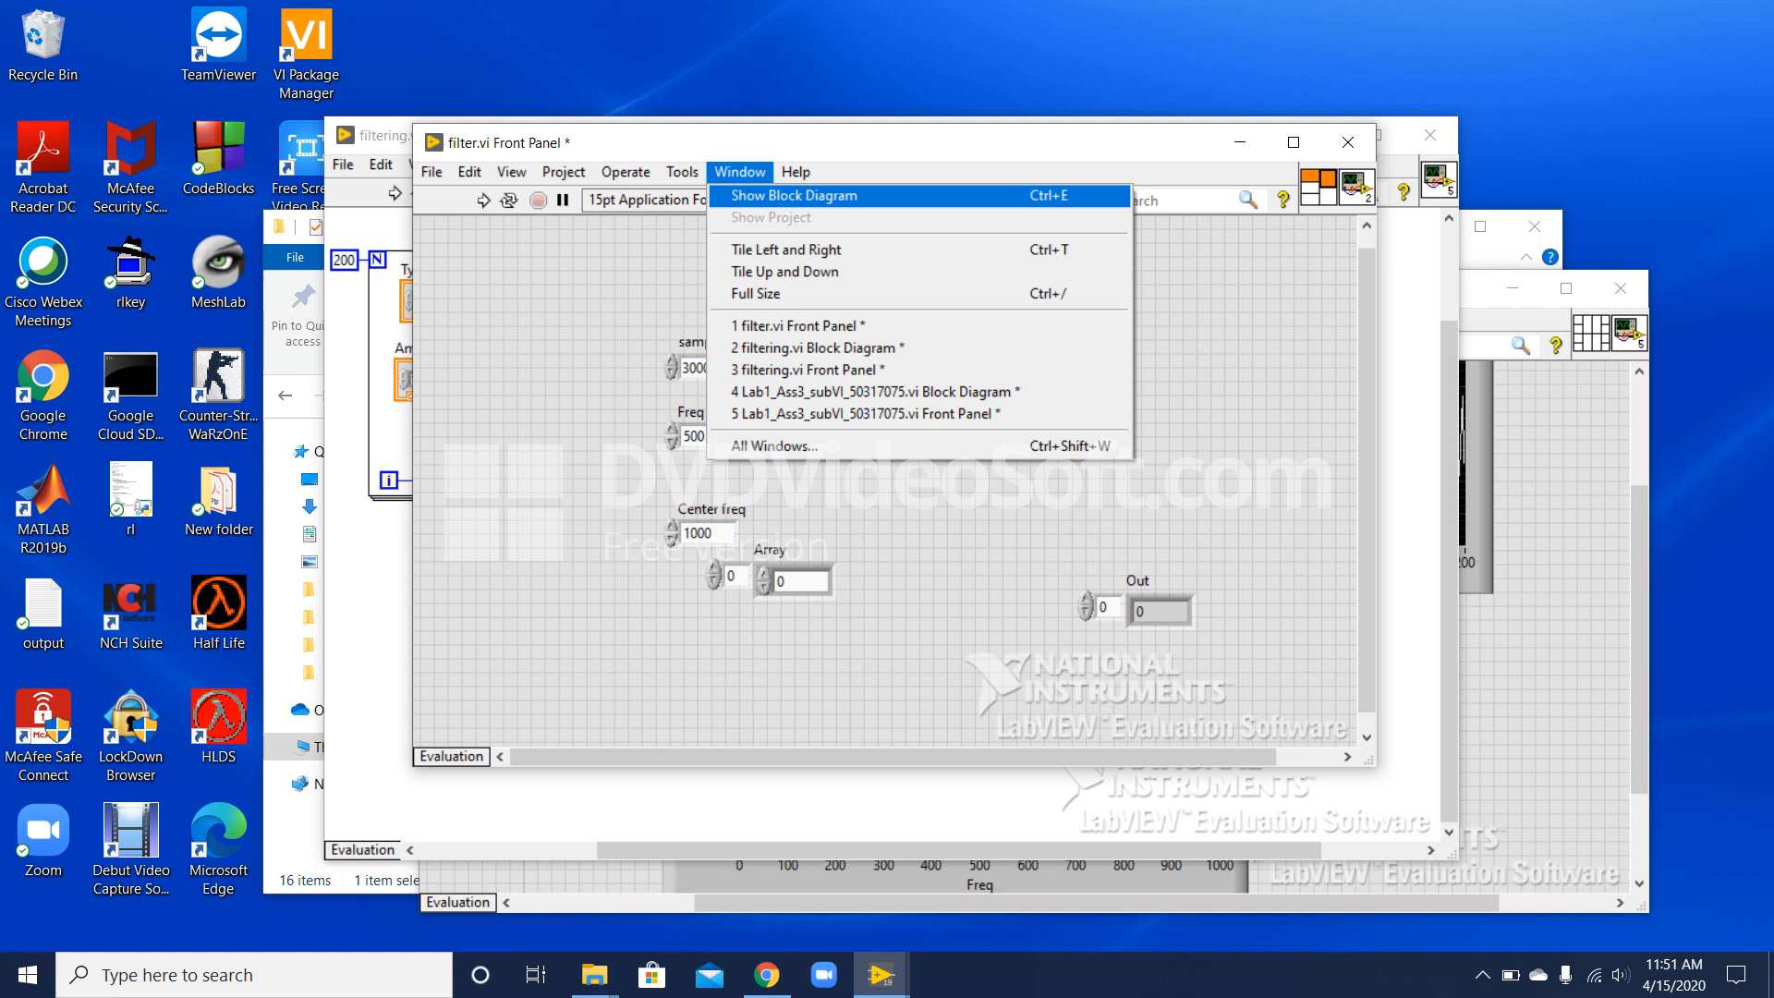
pyautogui.click(795, 194)
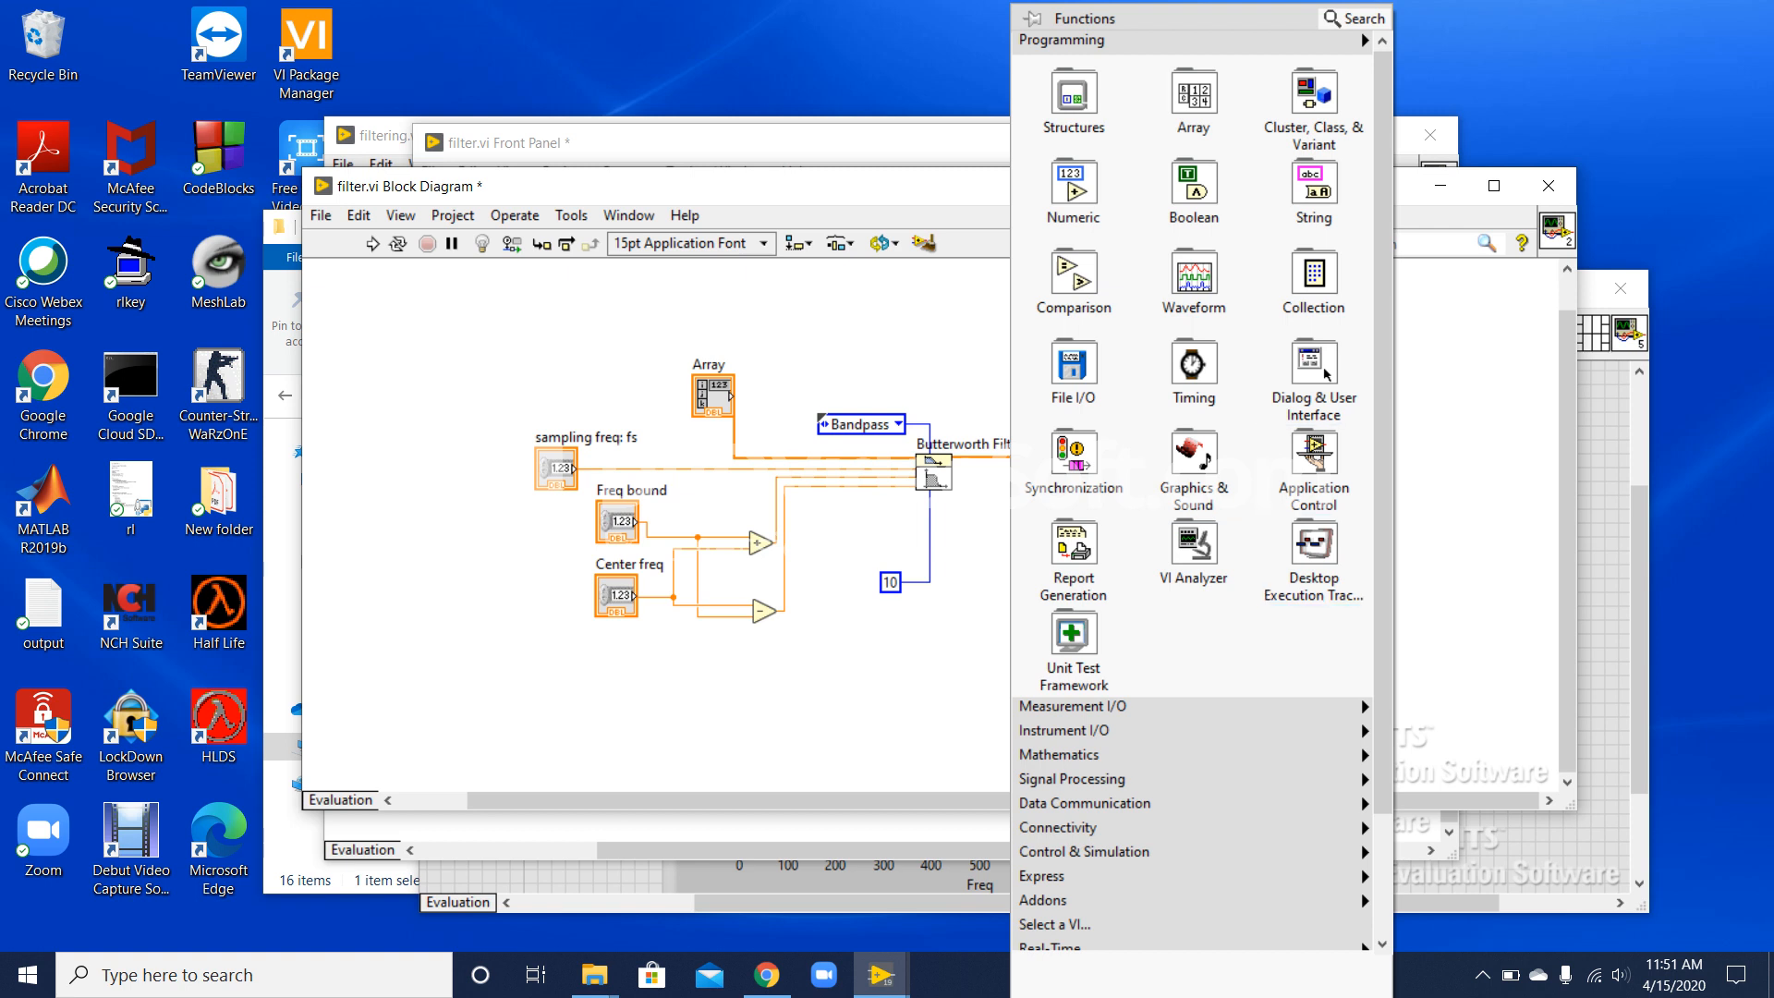
# Browse Signal Processing > Filters to the Butterworth filter, then dismiss the palette.
pyautogui.click(1072, 779)
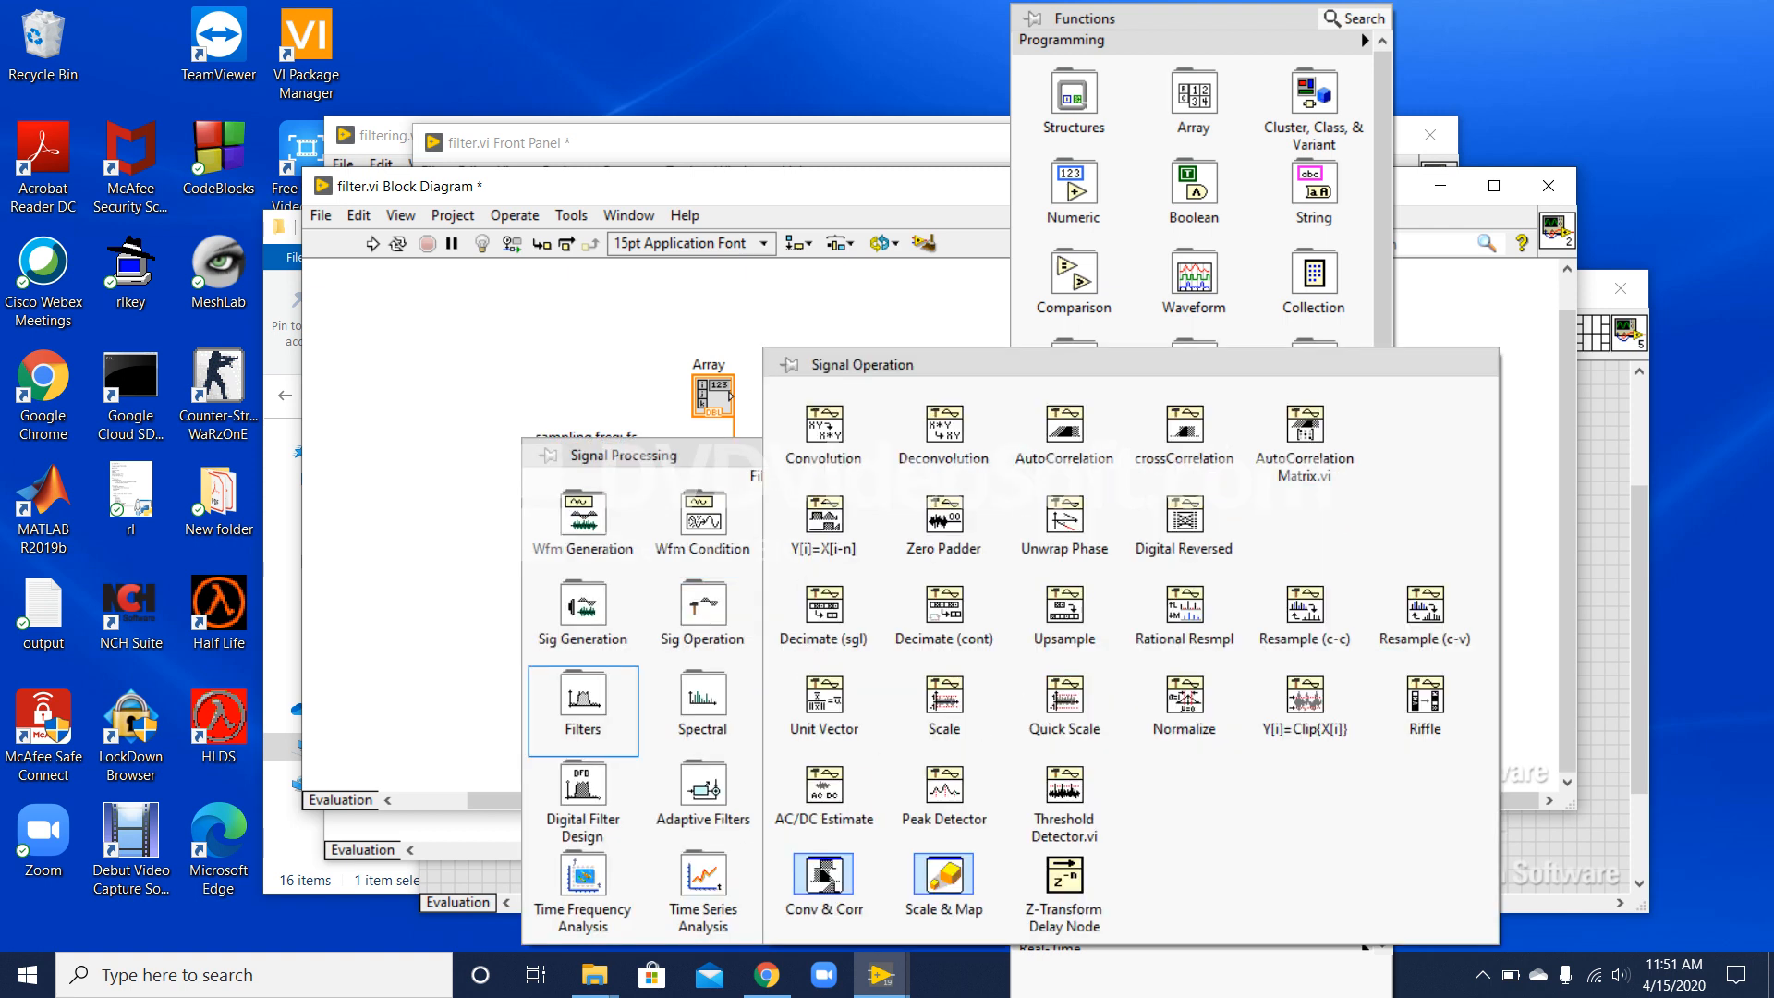
pyautogui.click(582, 710)
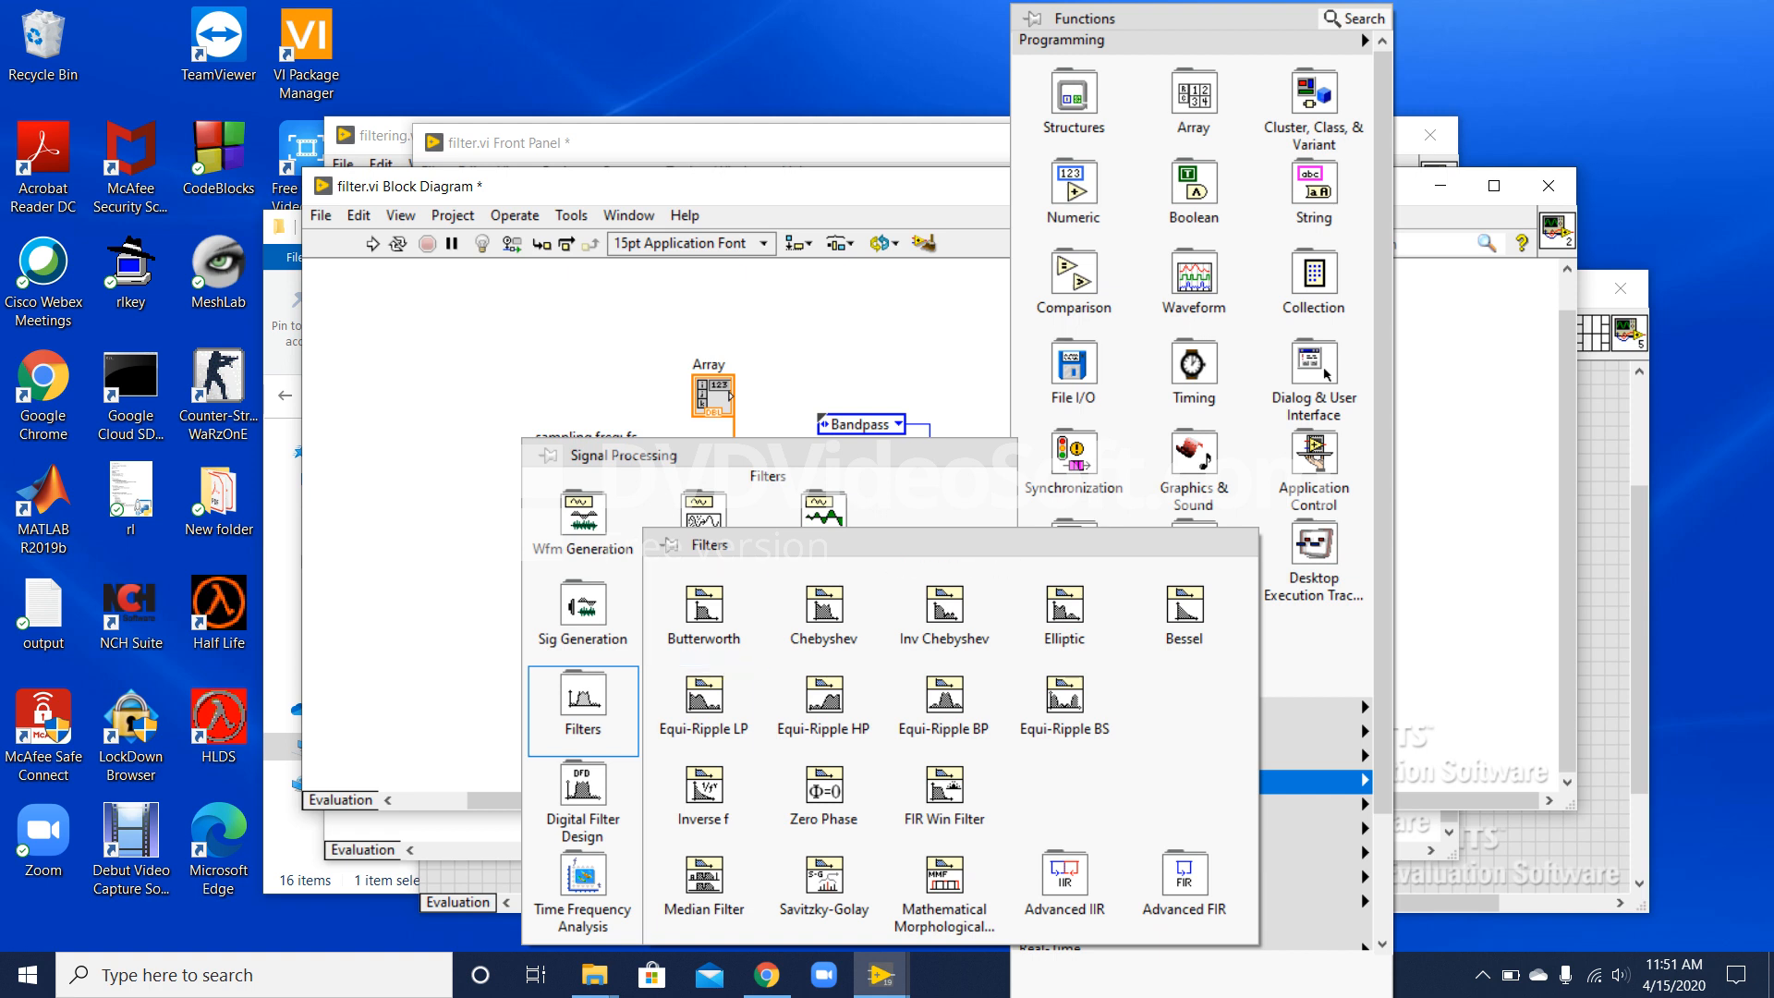
pyautogui.click(702, 613)
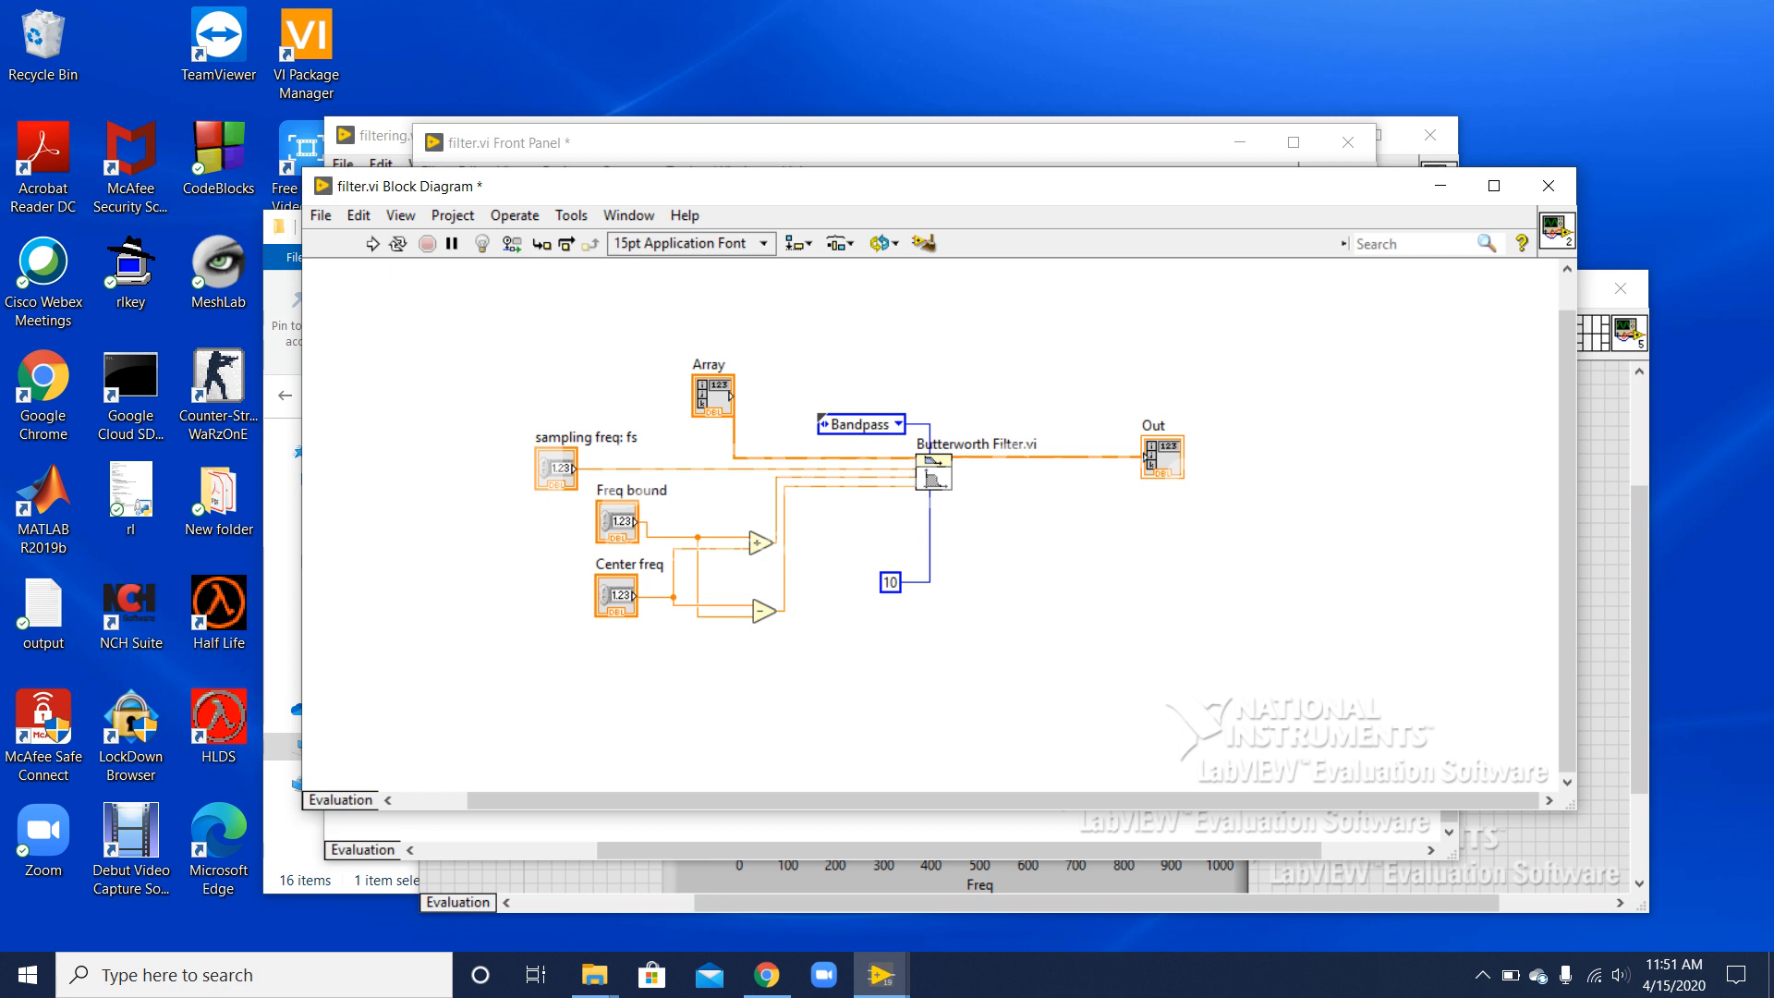
pyautogui.click(856, 423)
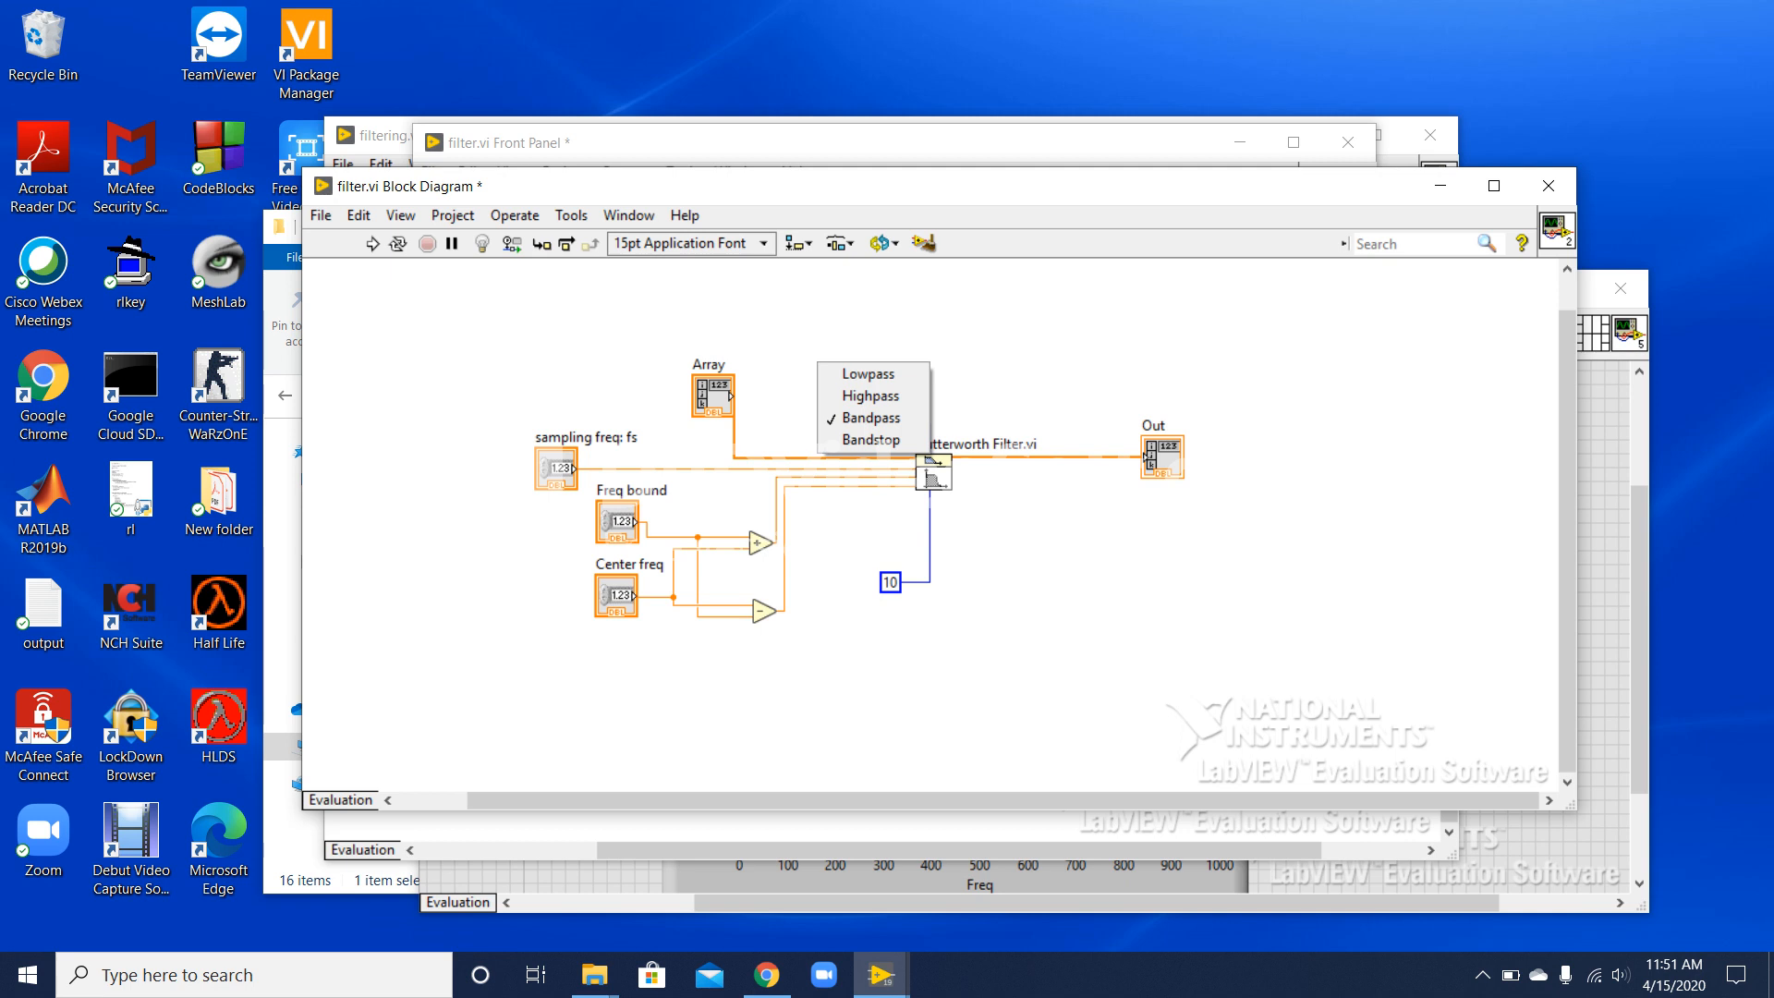
pyautogui.click(869, 417)
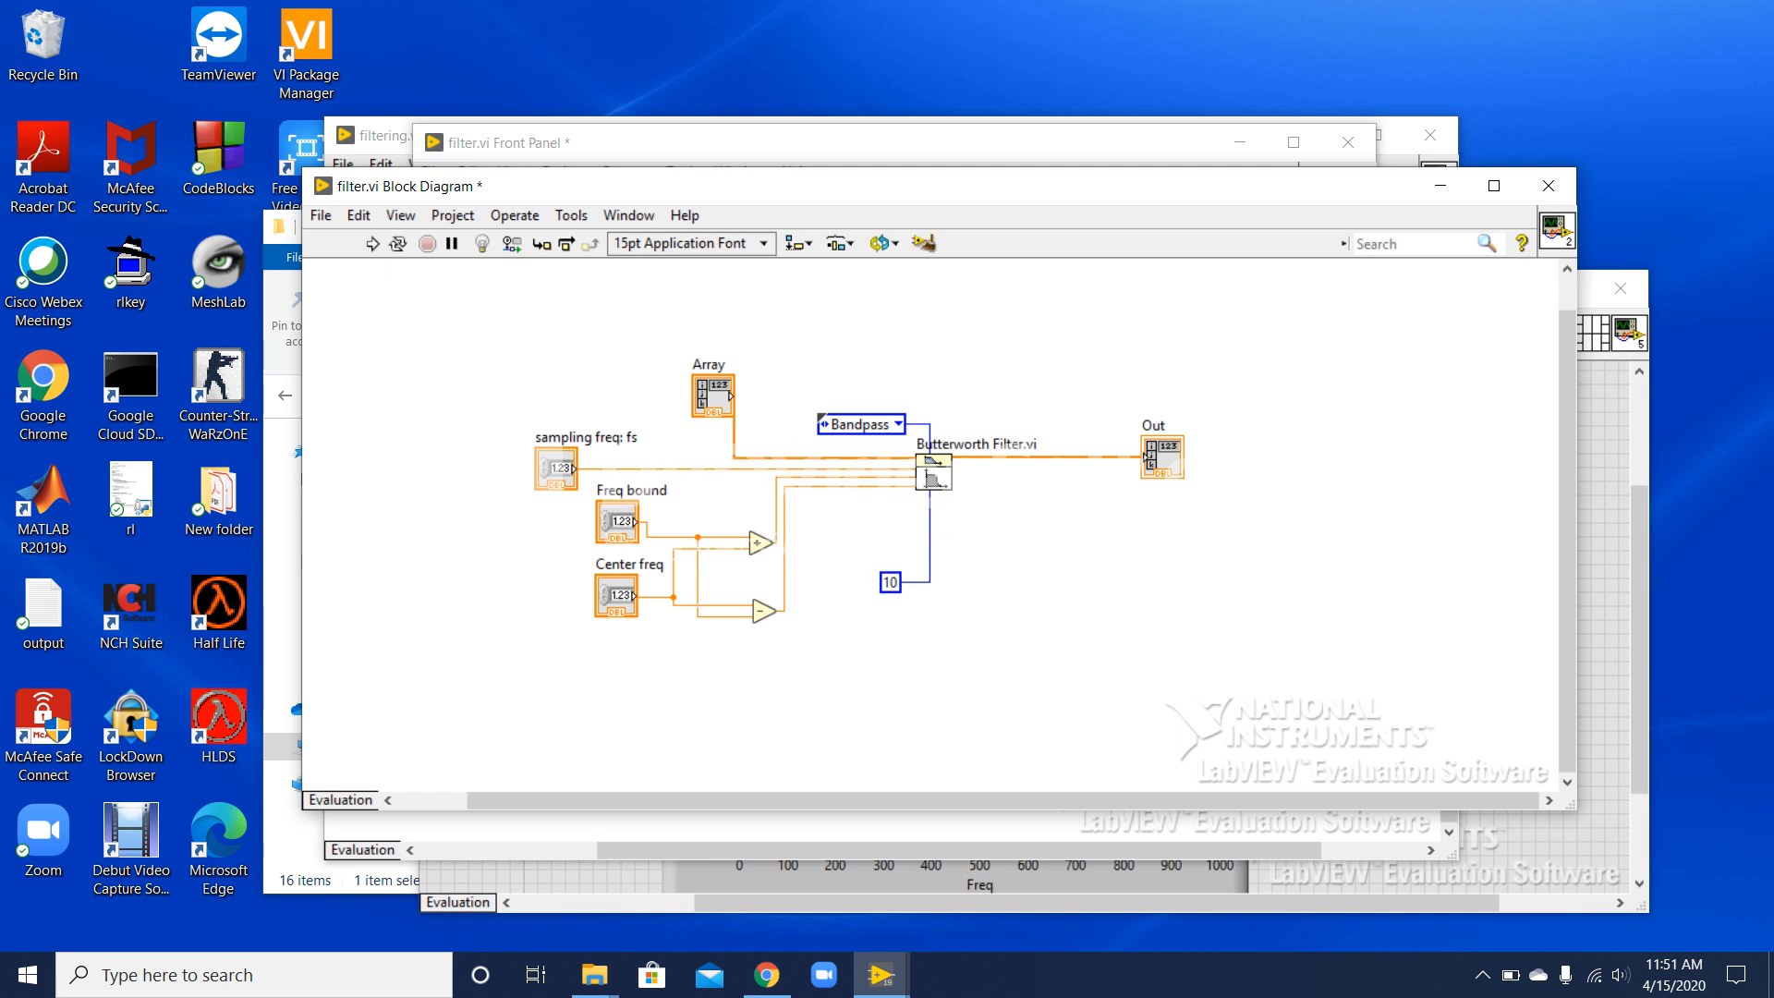
pyautogui.click(712, 394)
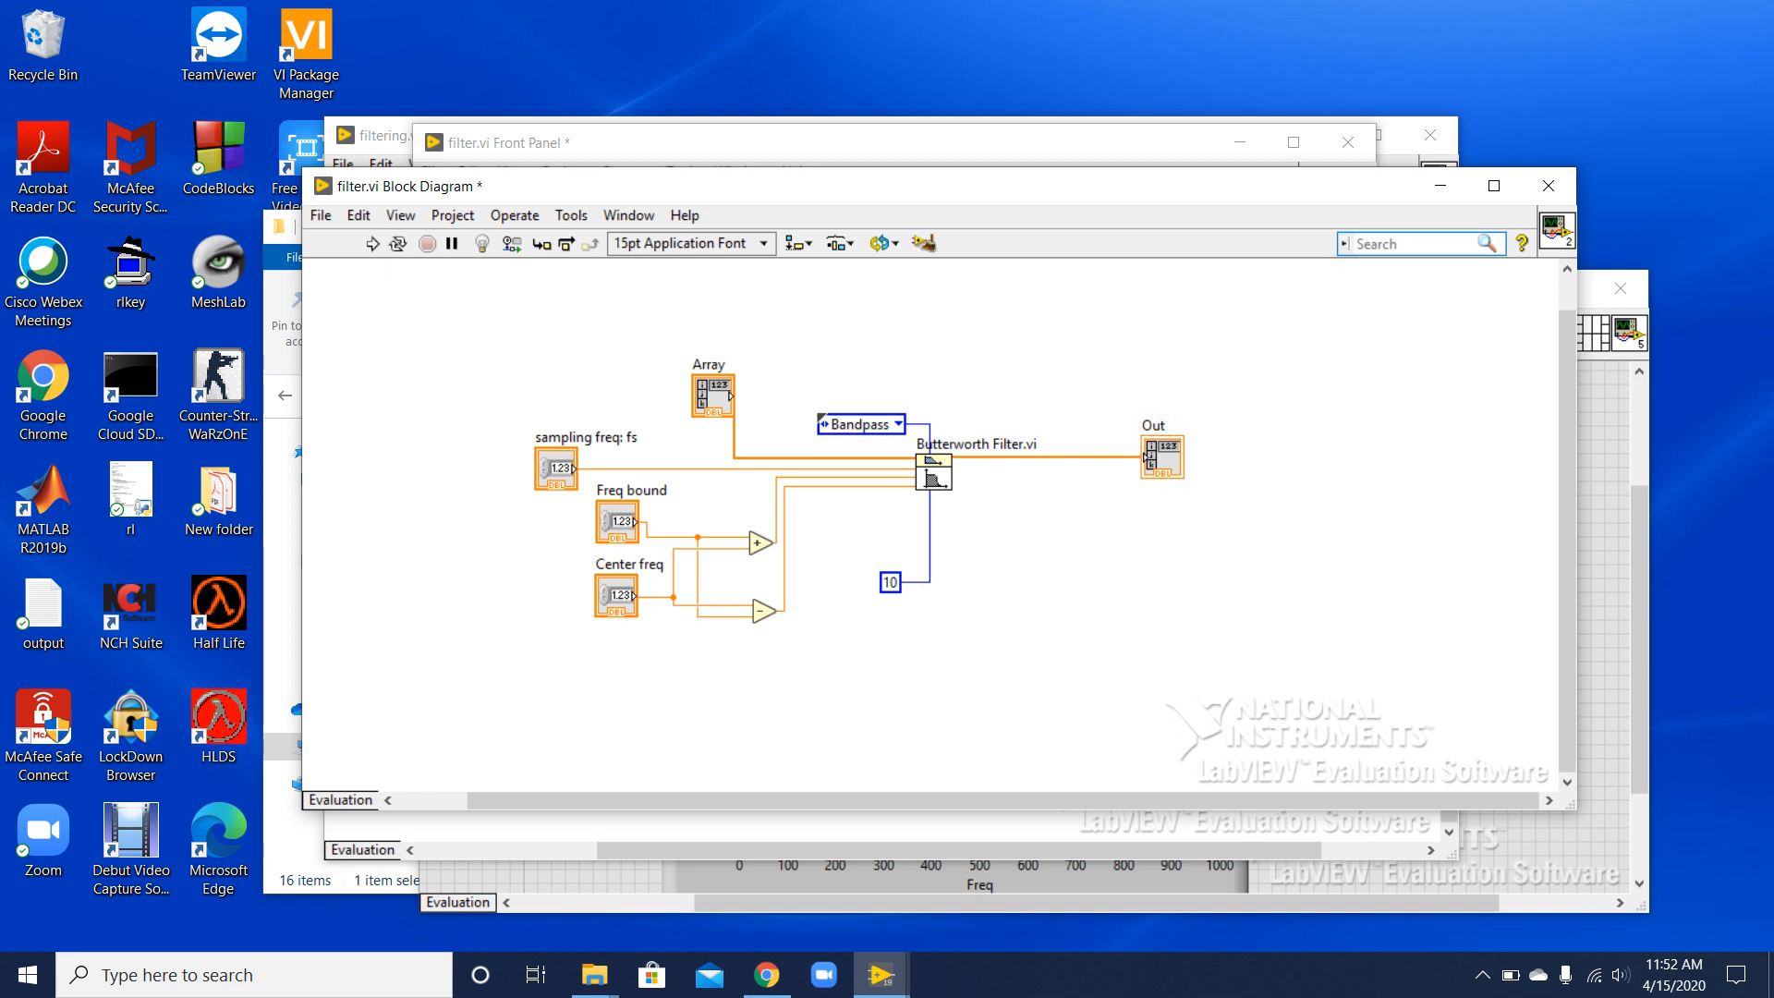
# View the main filtering VI's front panel graphs, then return to the filter subVI's front panel.
pyautogui.click(628, 215)
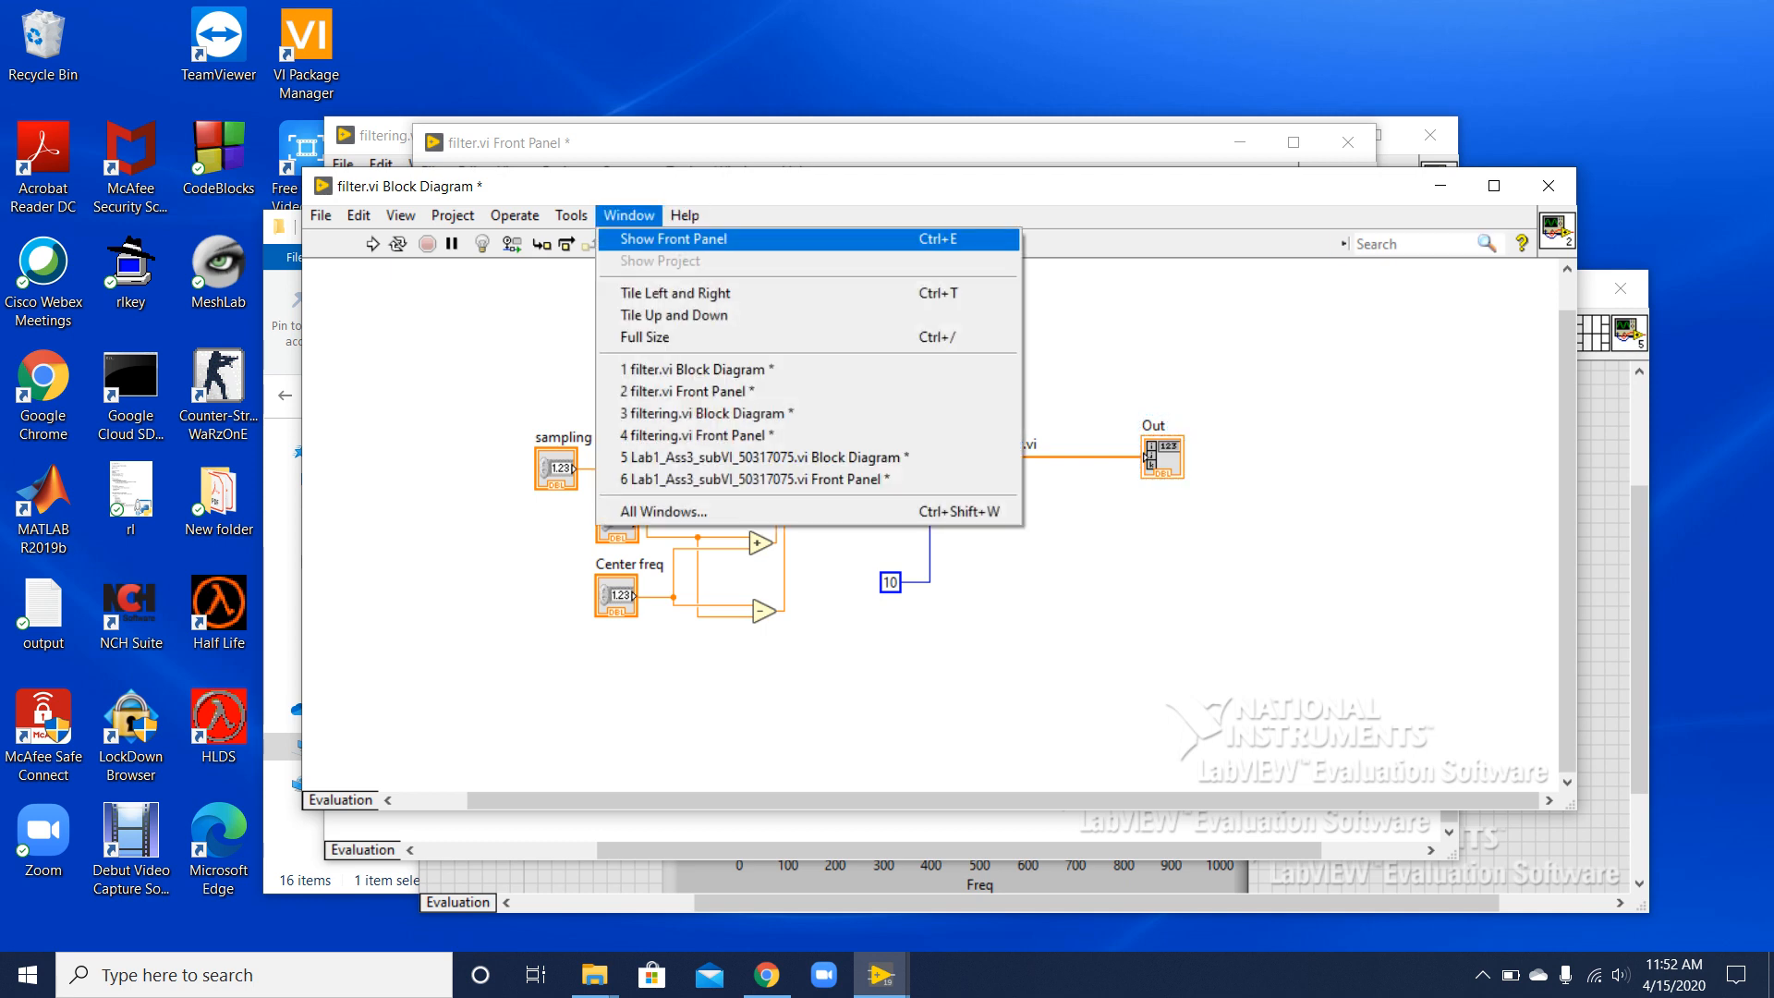
pyautogui.click(672, 238)
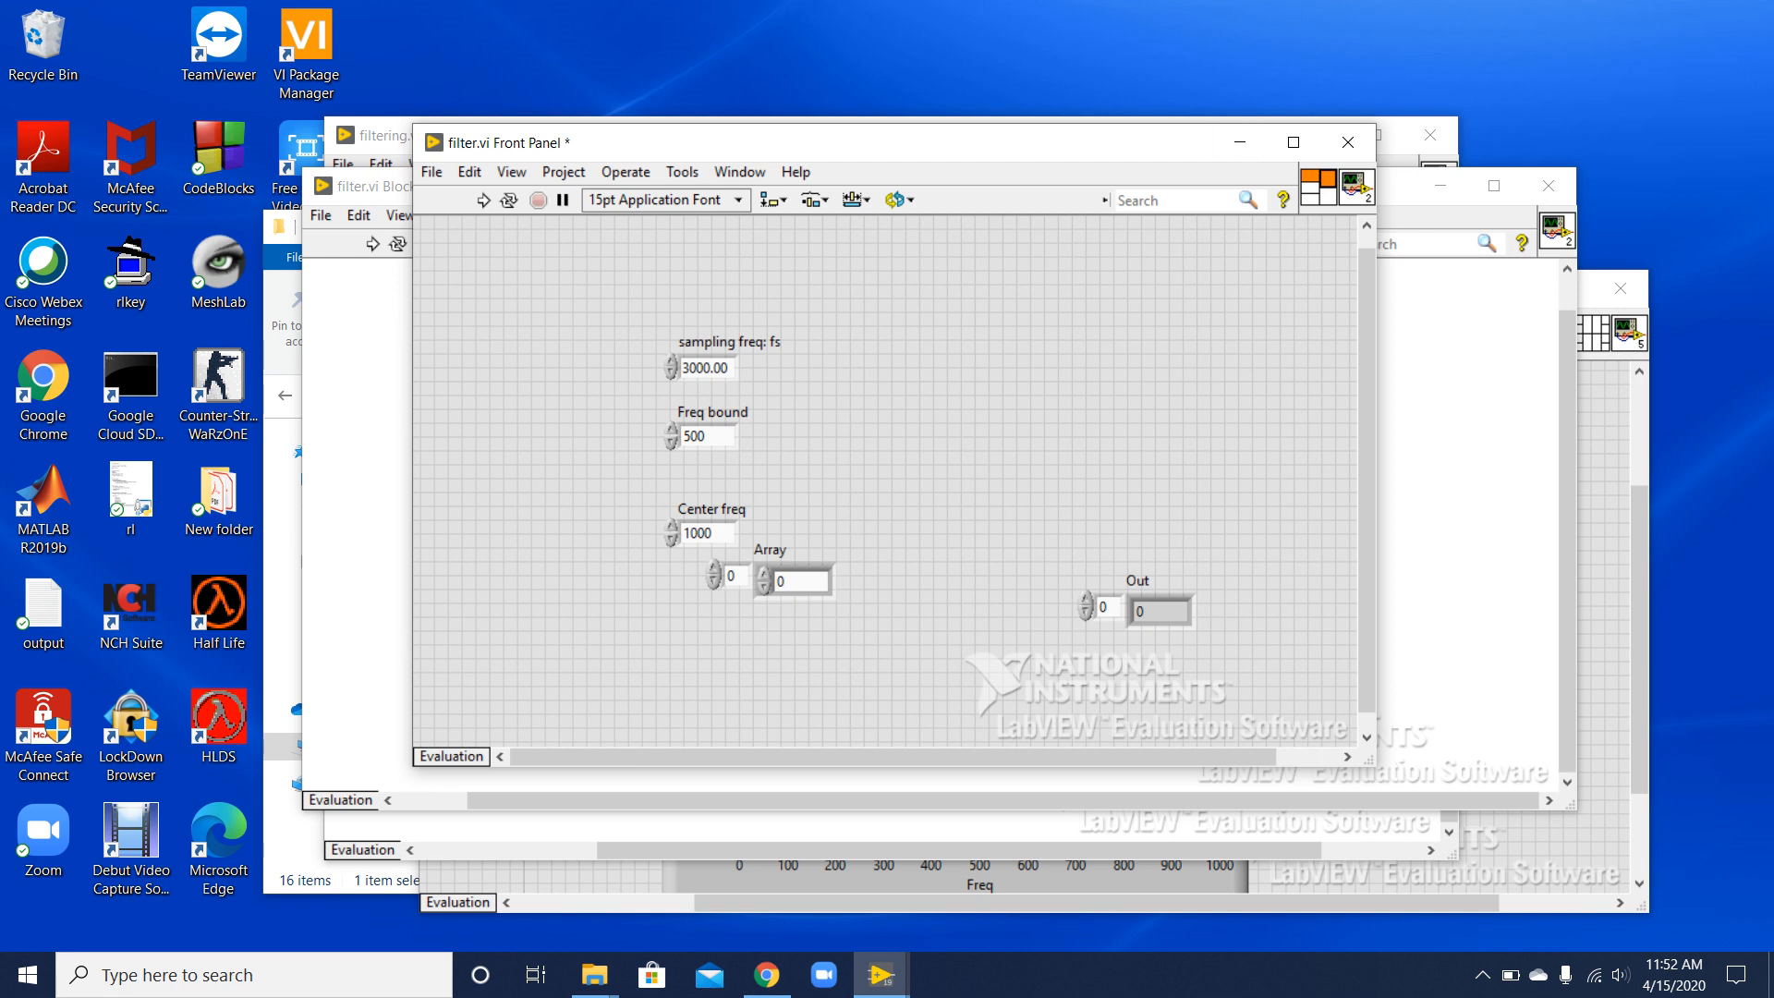
pyautogui.click(1177, 200)
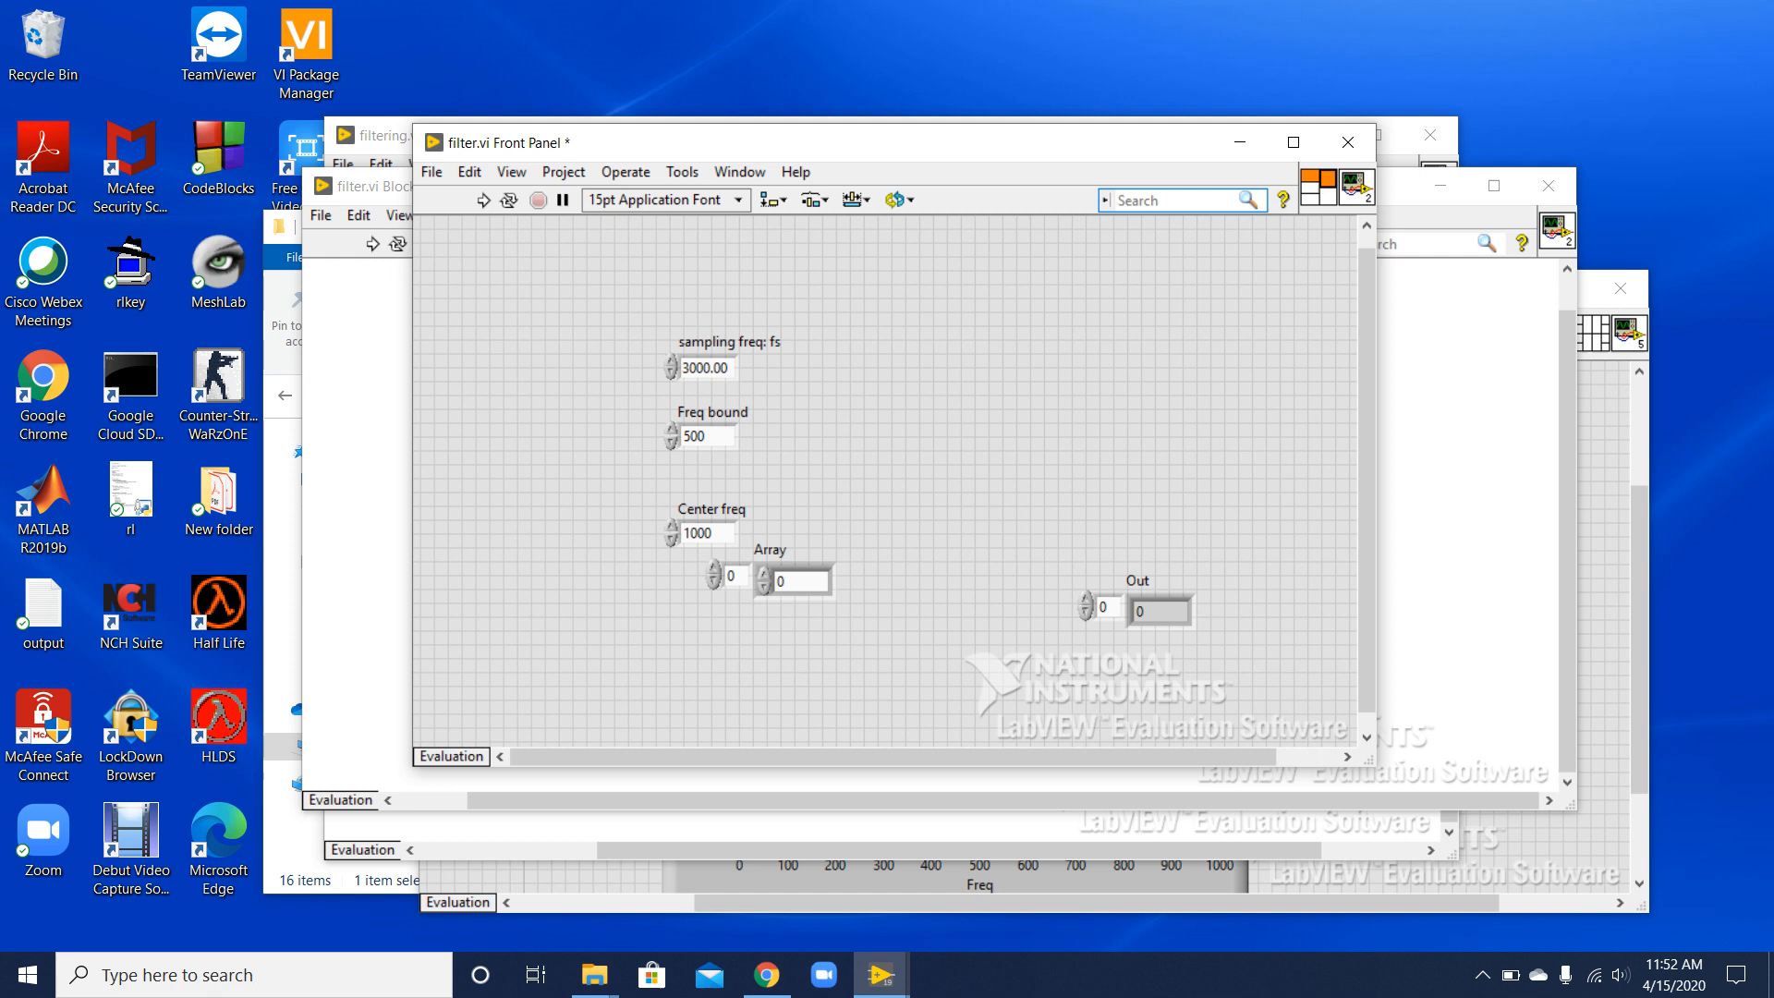
pyautogui.click(793, 577)
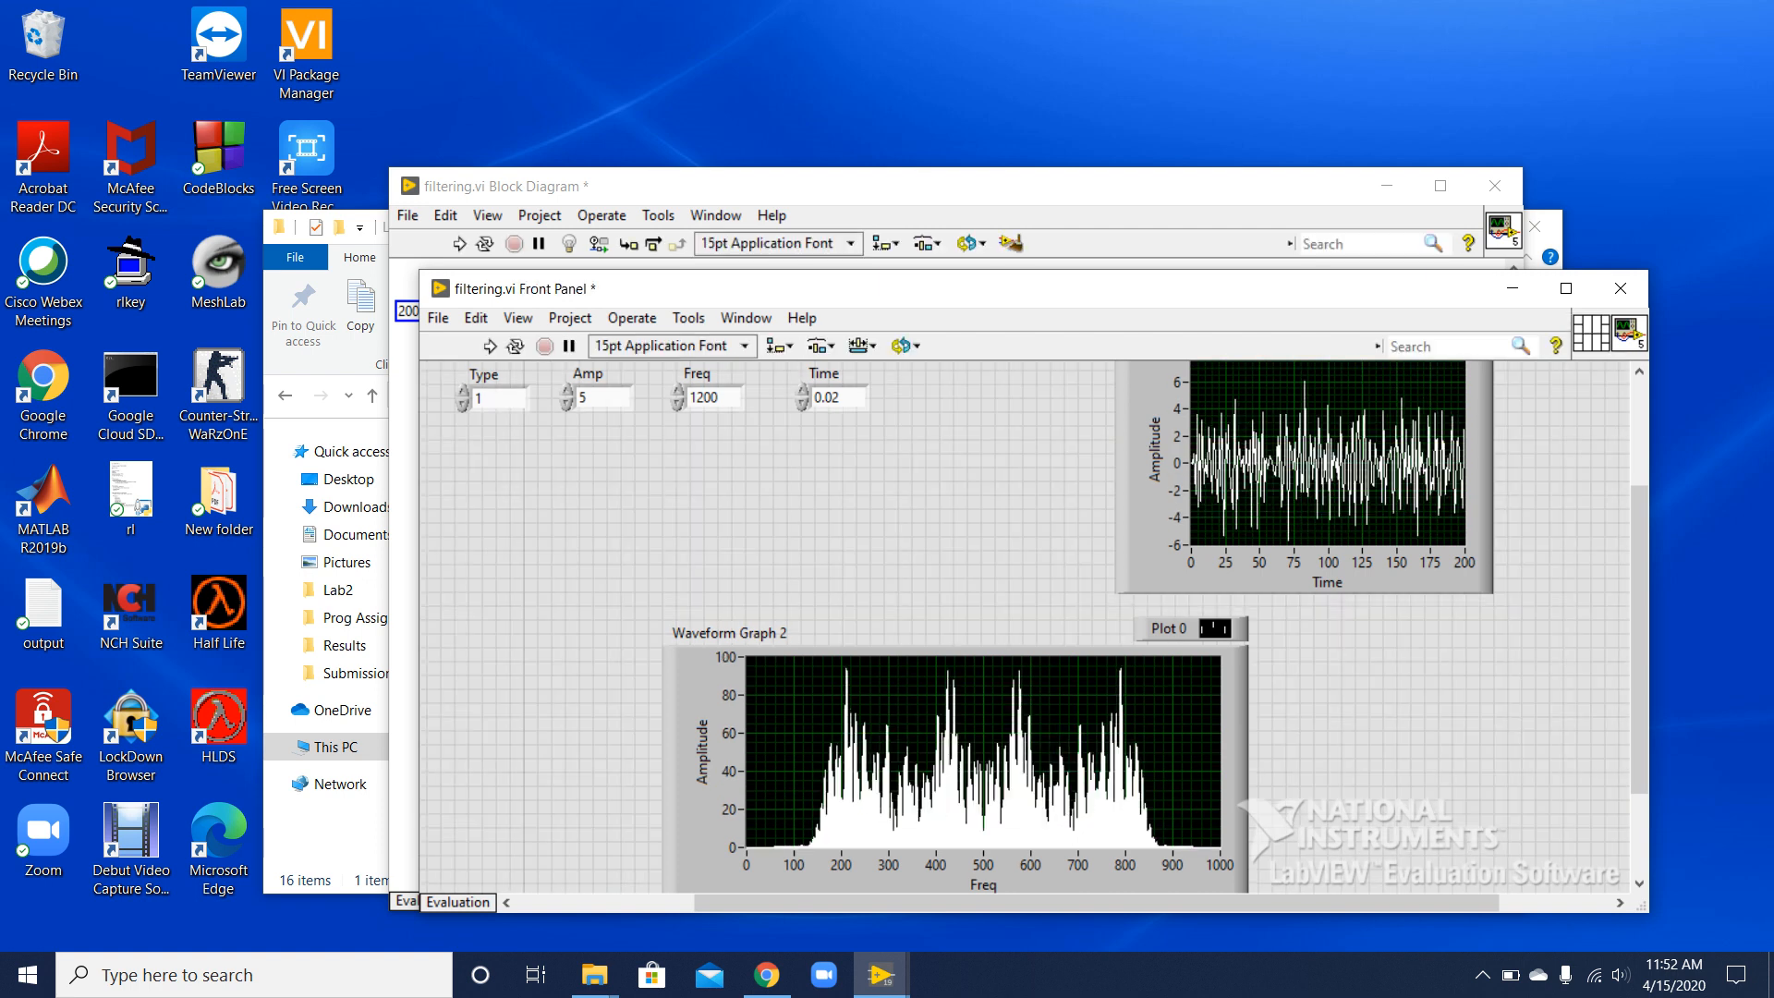
pyautogui.click(516, 346)
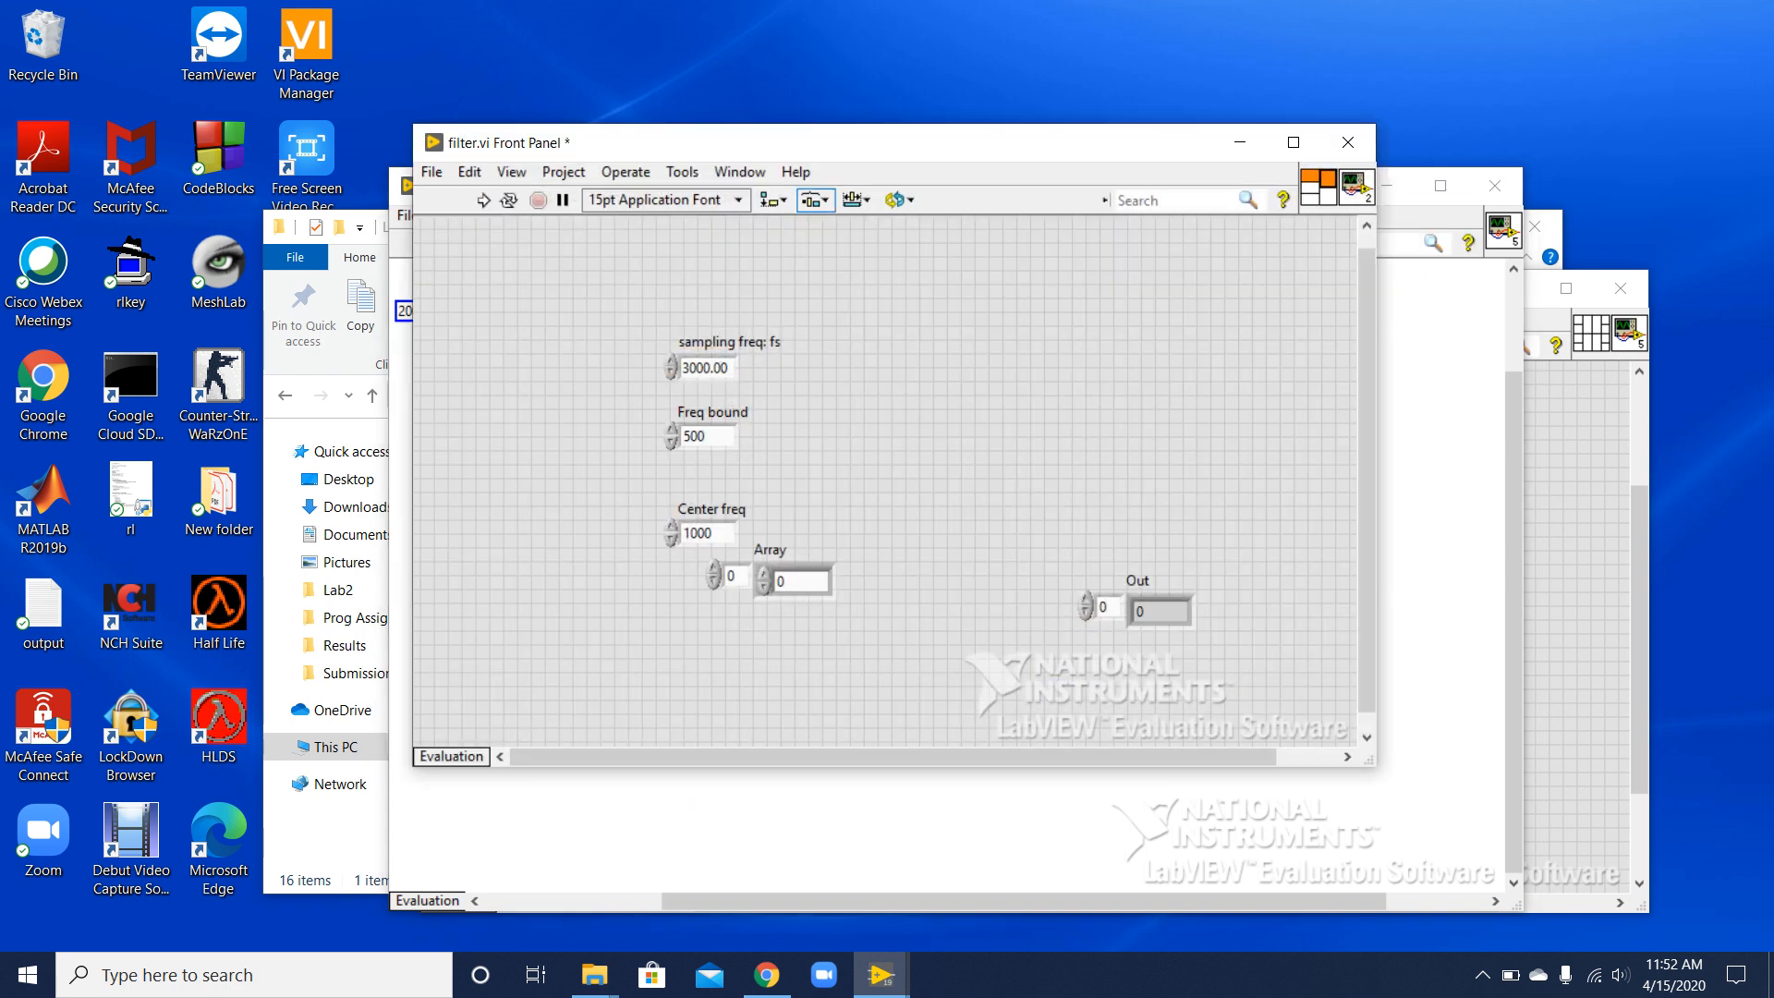
pyautogui.click(737, 170)
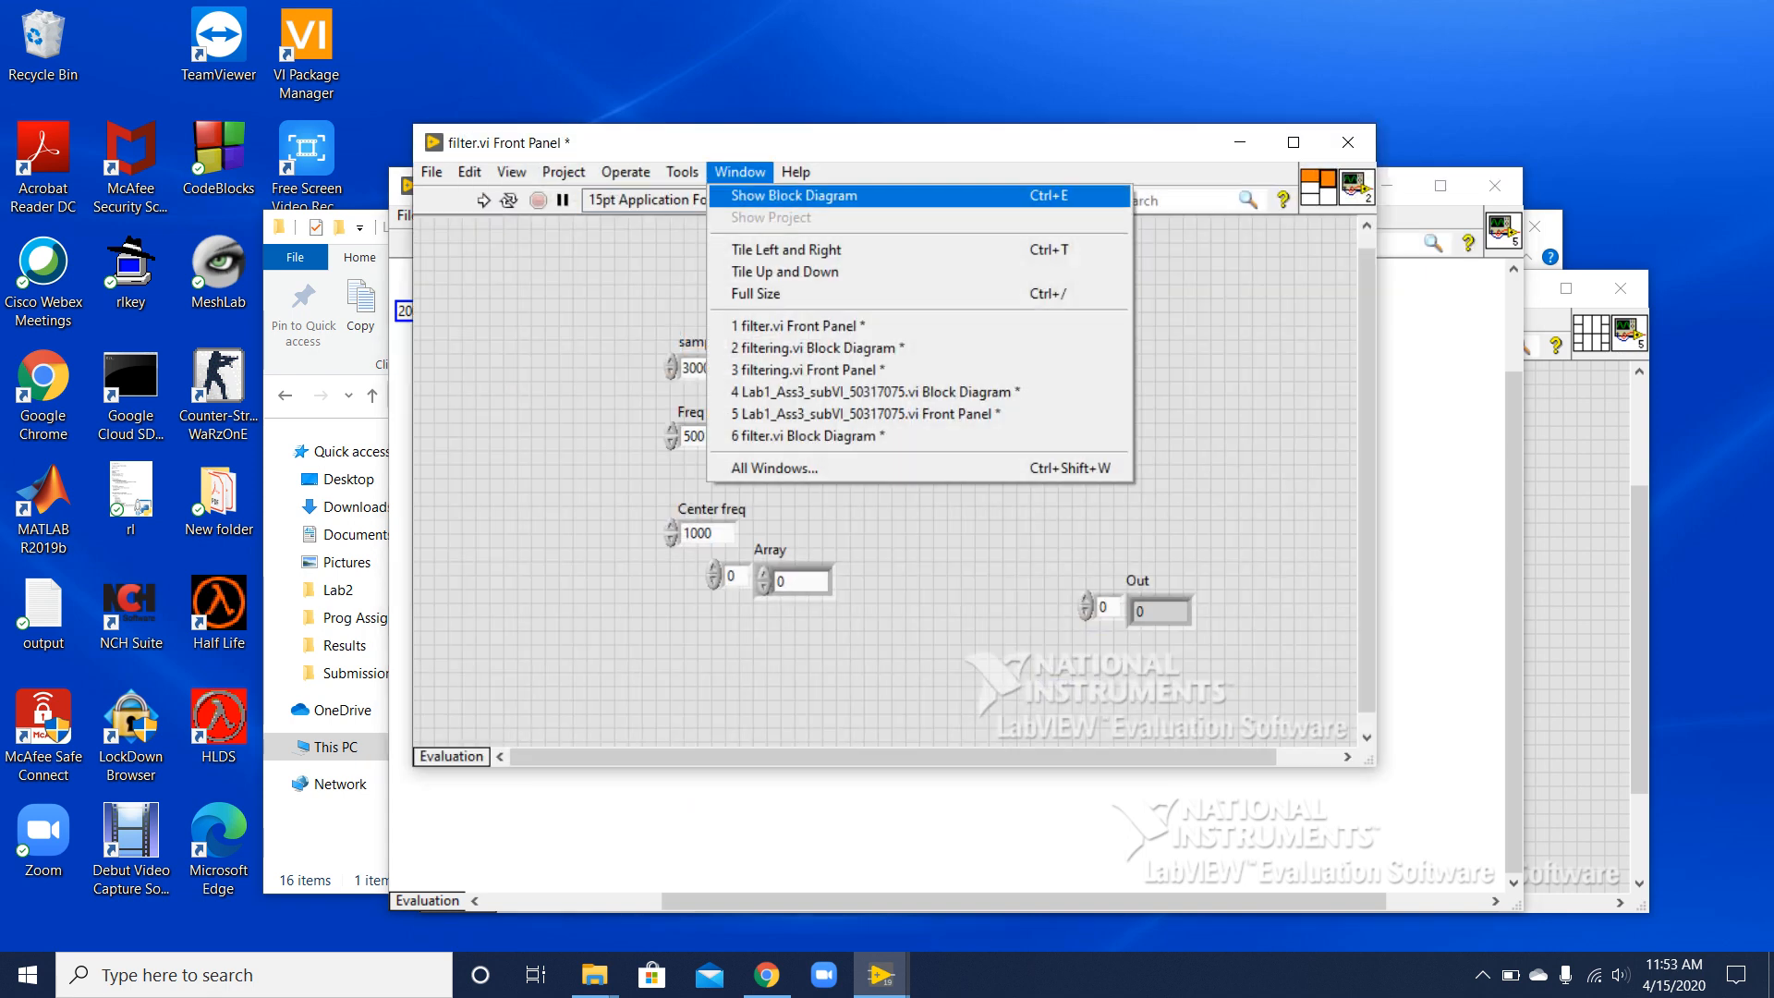
pyautogui.click(793, 194)
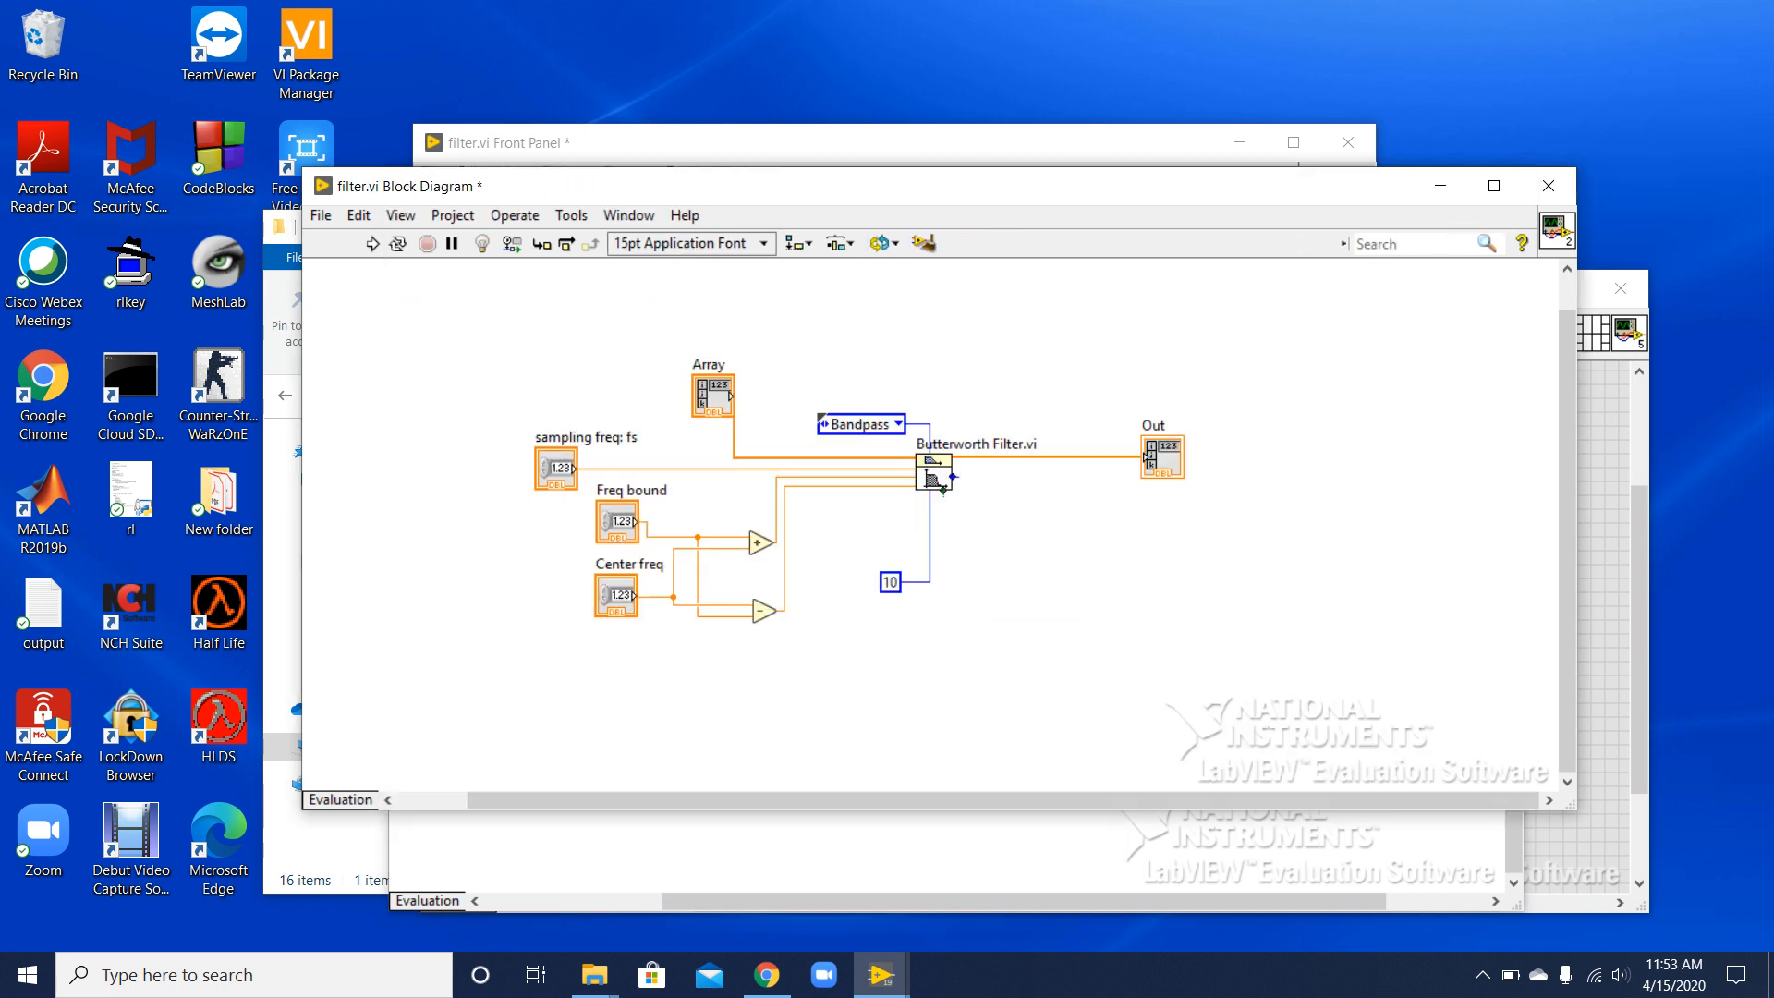
pyautogui.moveTo(629, 488)
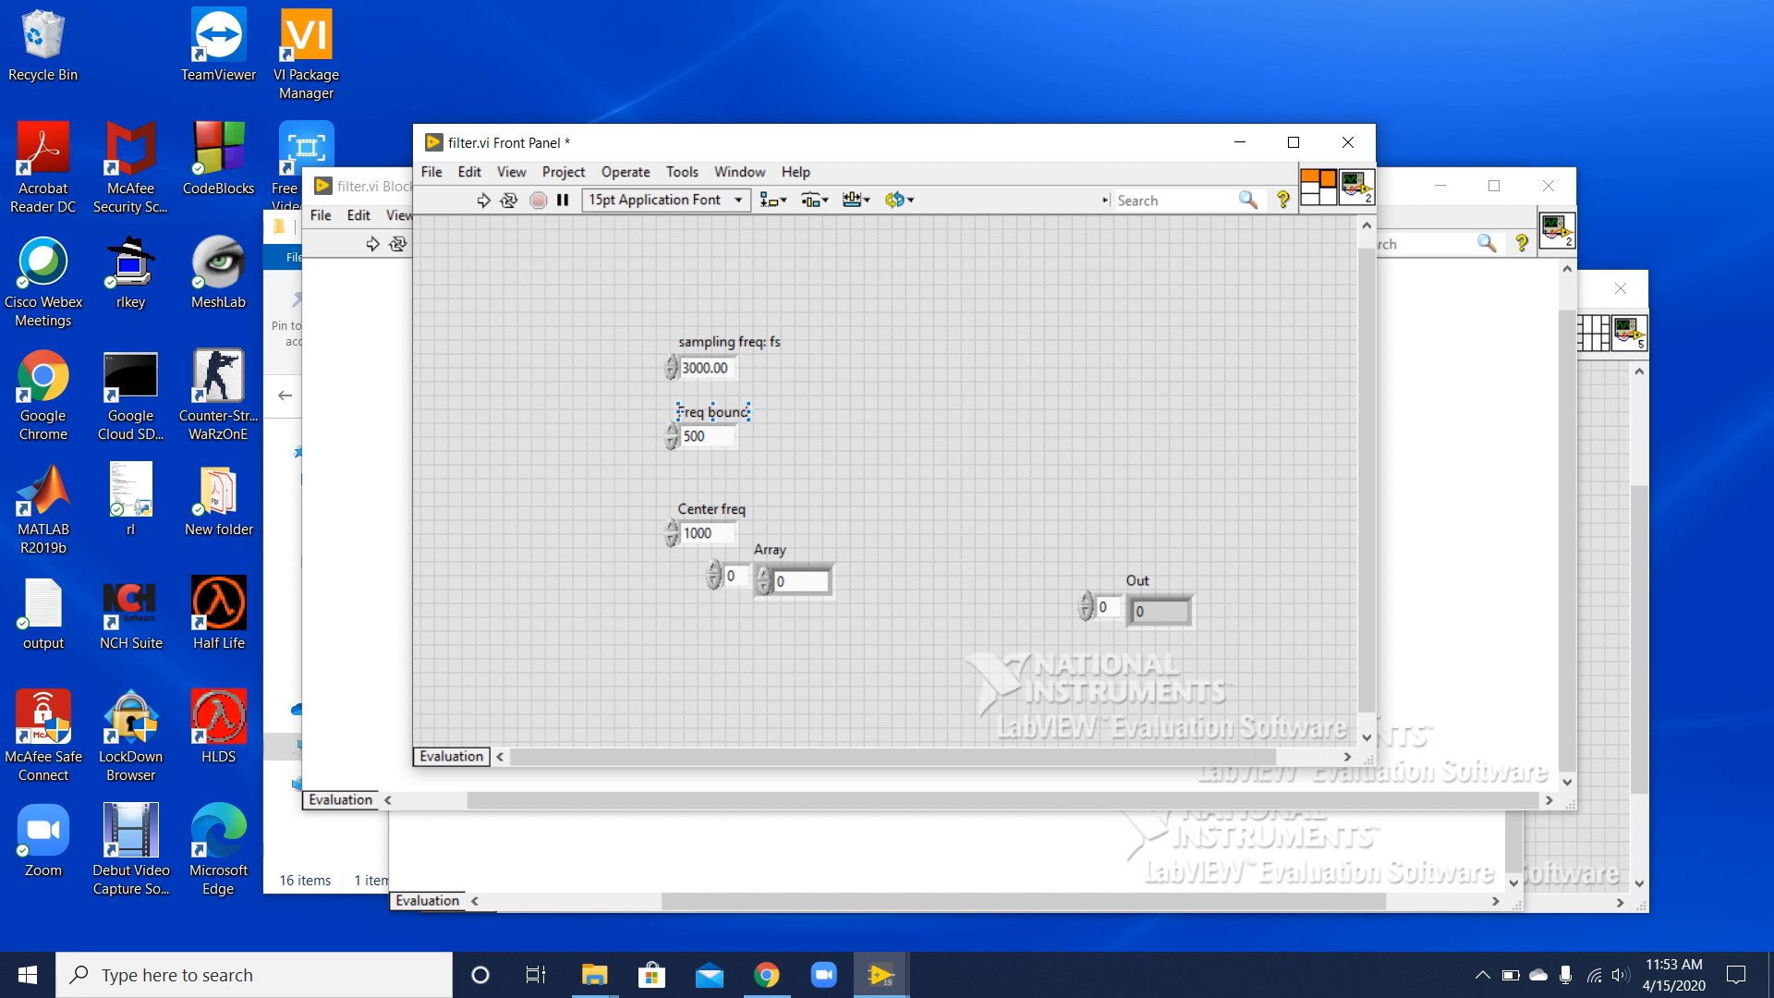
# Bring the filtering VI's block diagram forward and select the Waveform Graph 2 terminal label.
pyautogui.click(698, 532)
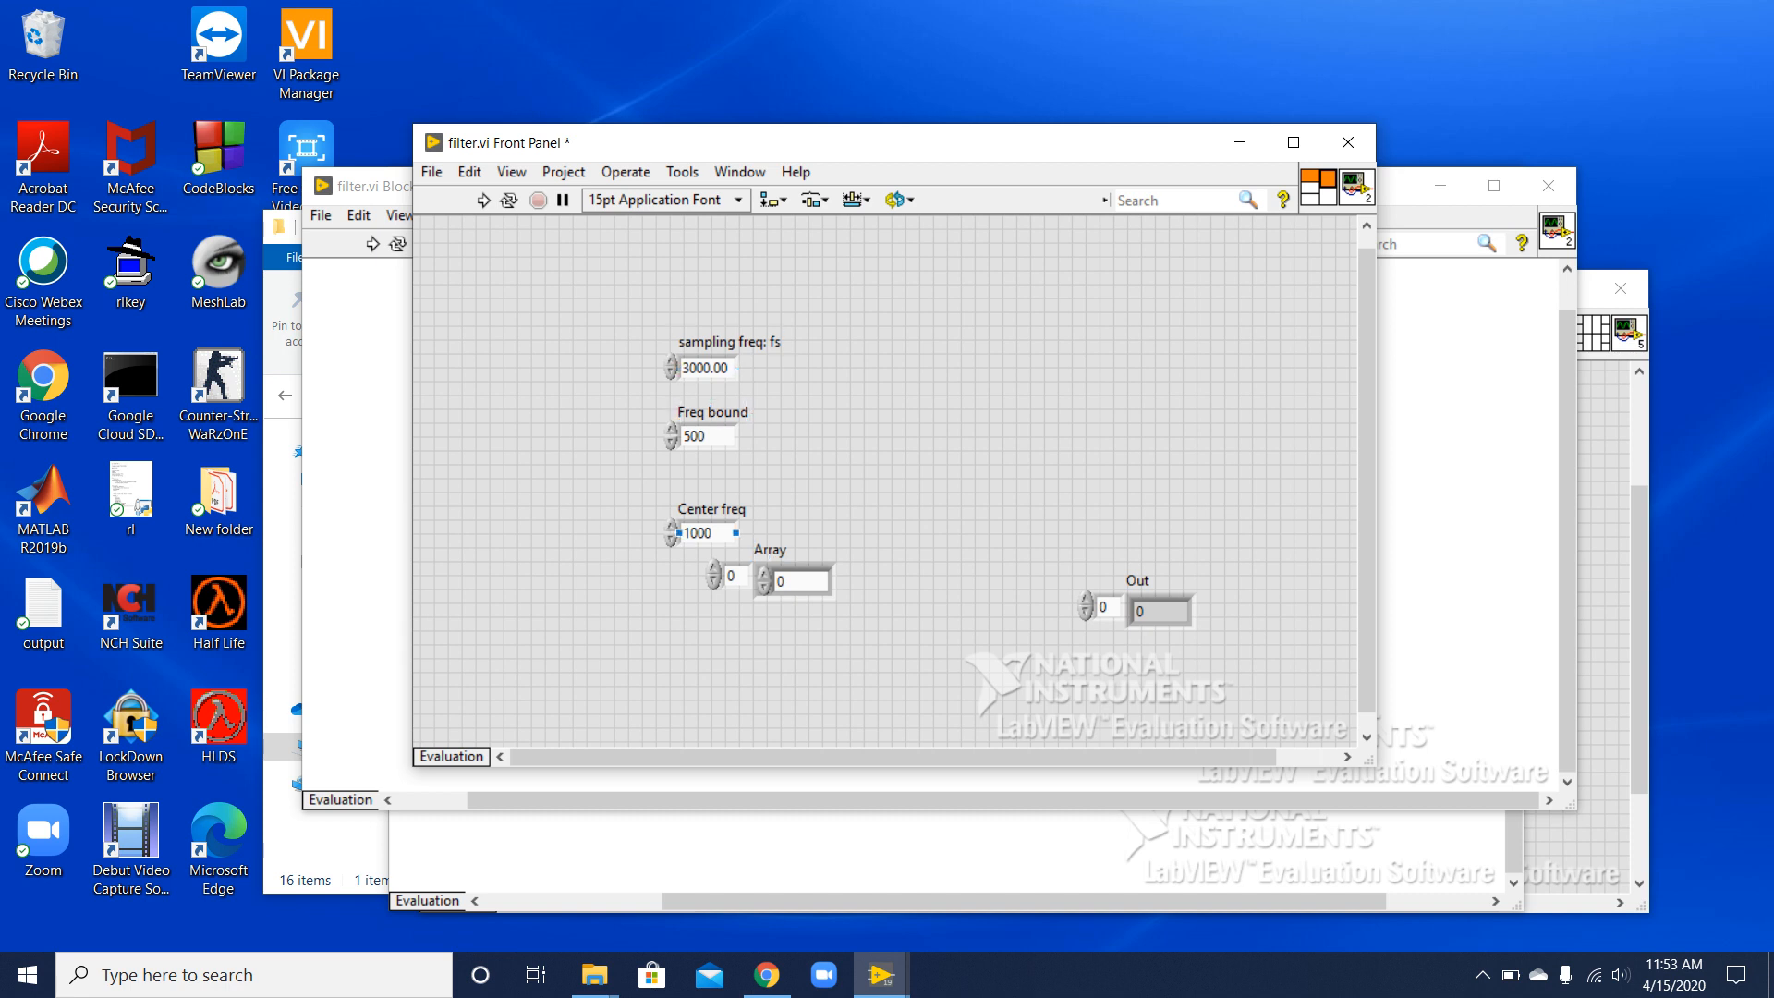
pyautogui.click(771, 549)
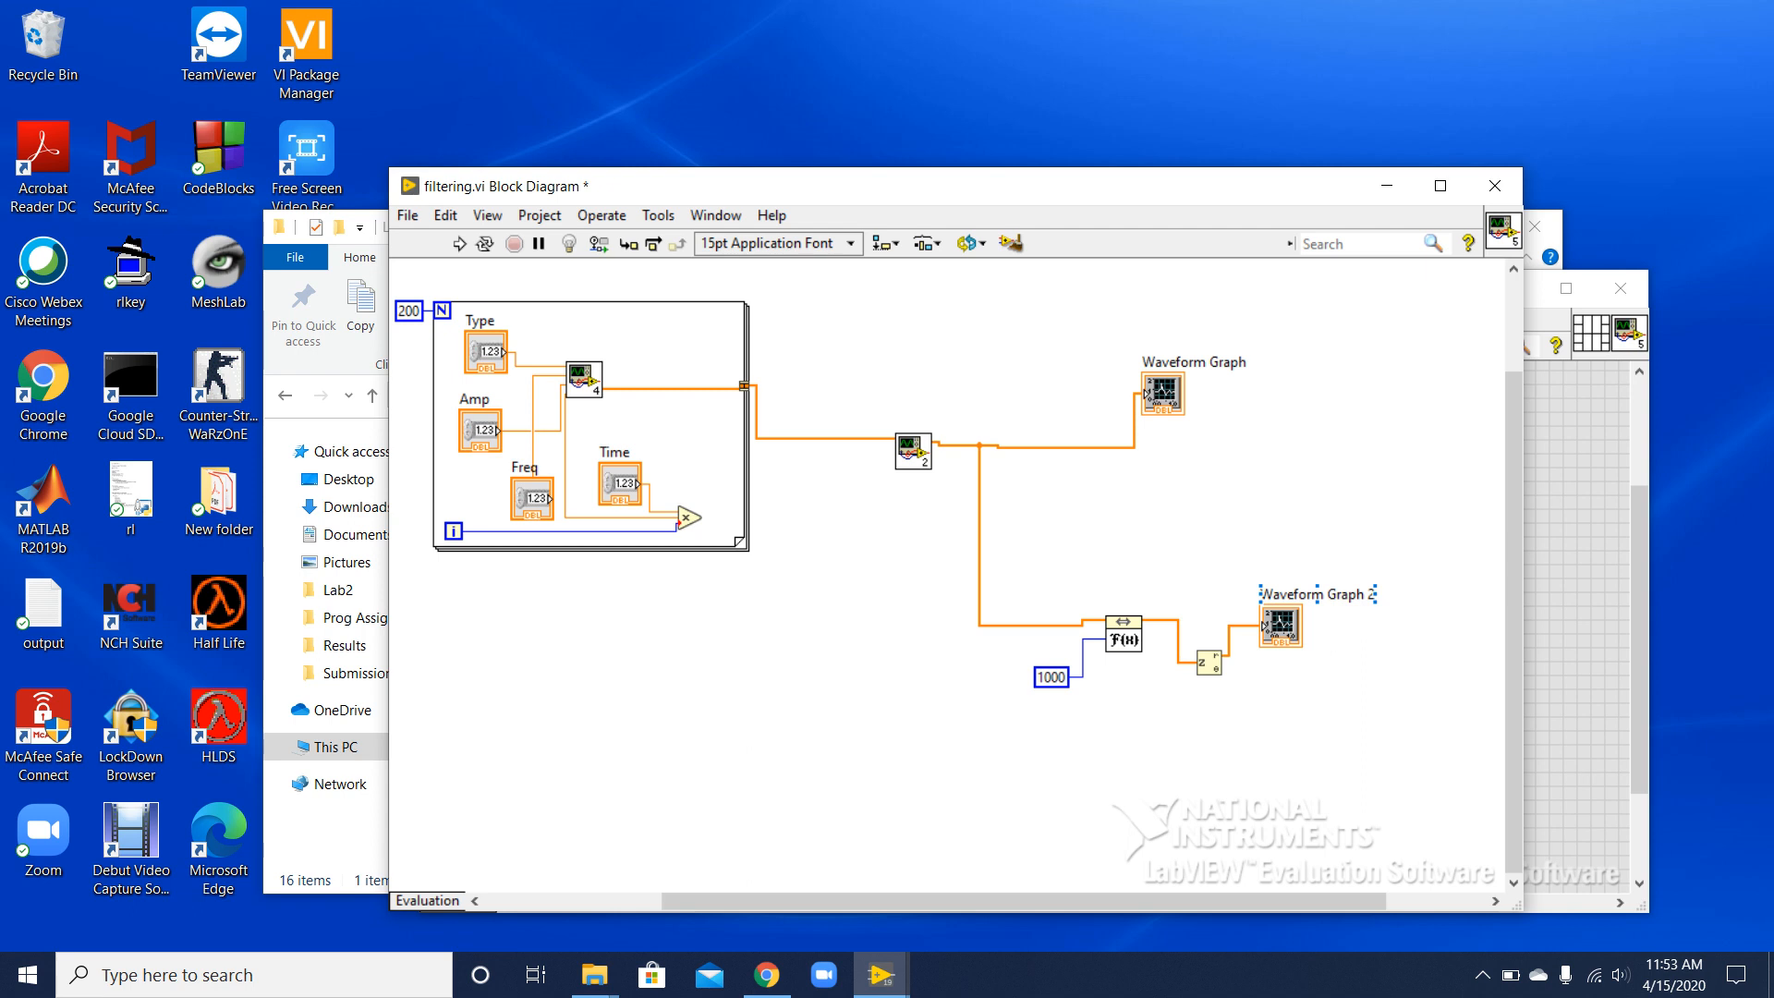
pyautogui.click(586, 431)
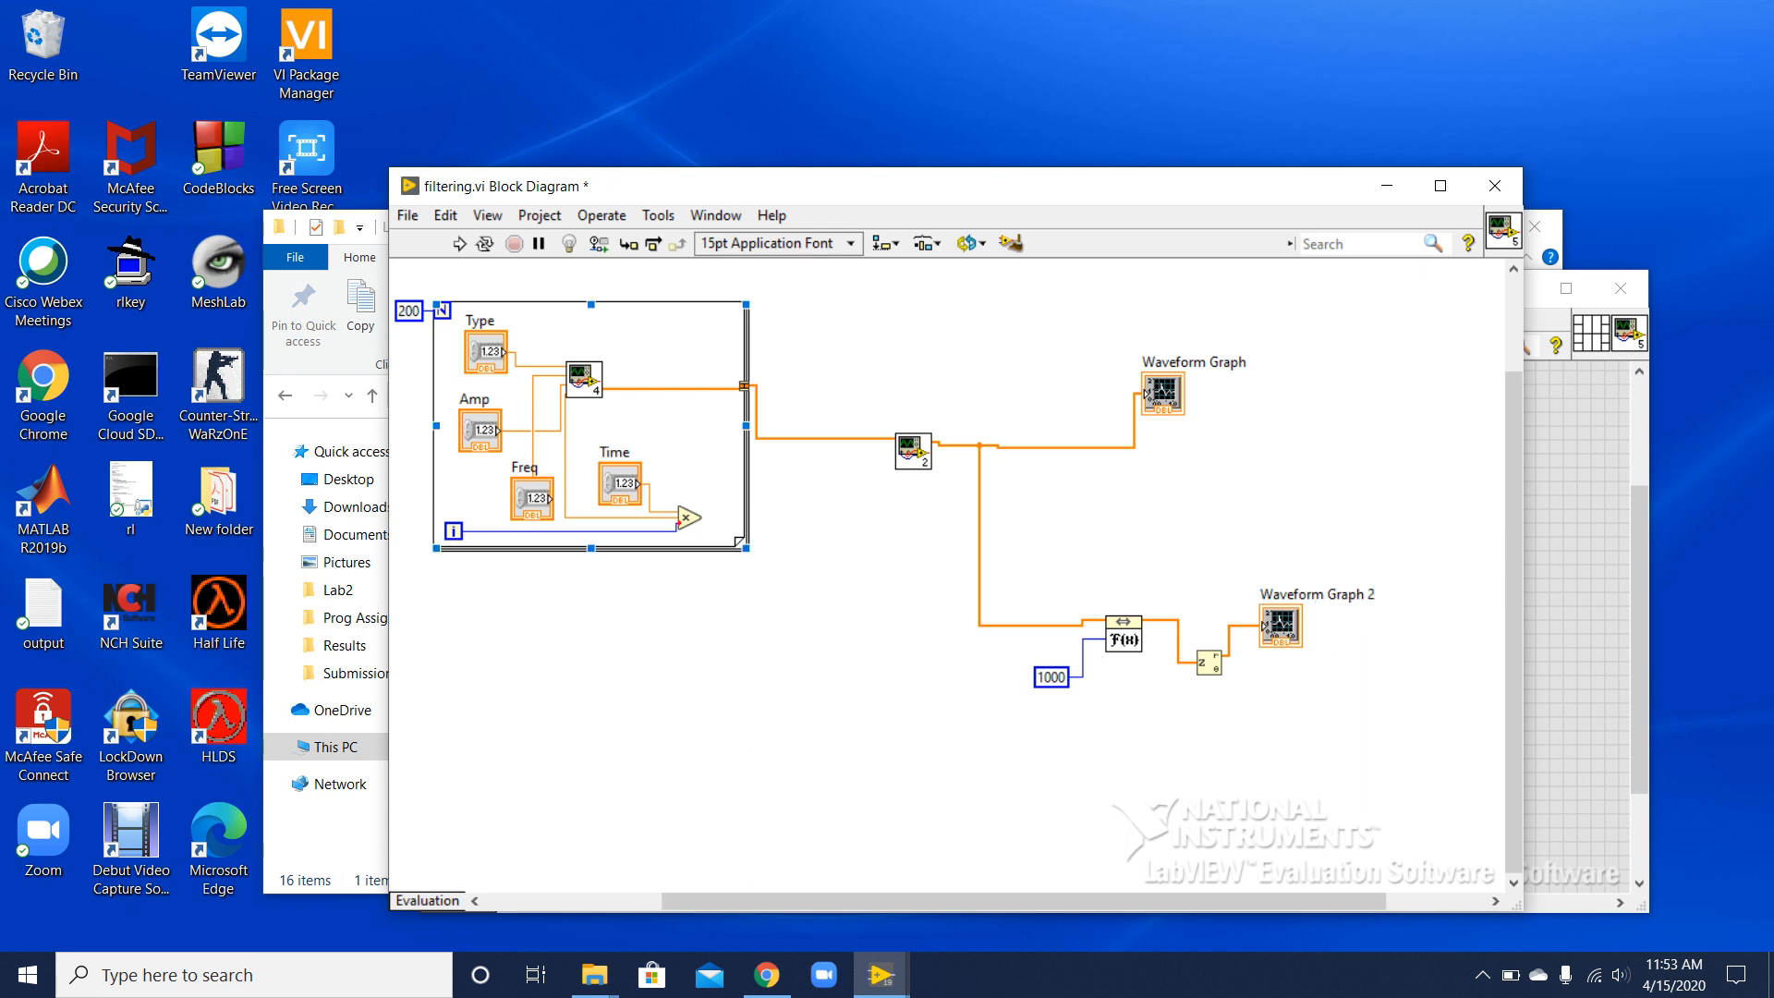